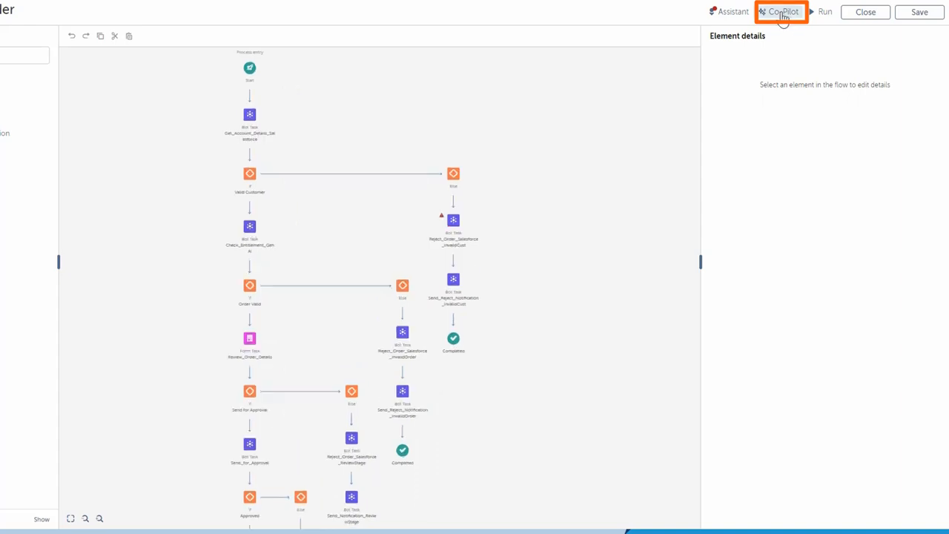
Ask Co-Pilot to add a Send Catalog process step, then email the Inventory Management team via Send Notification
{"action": "left_click", "coordinate": [780, 12]}
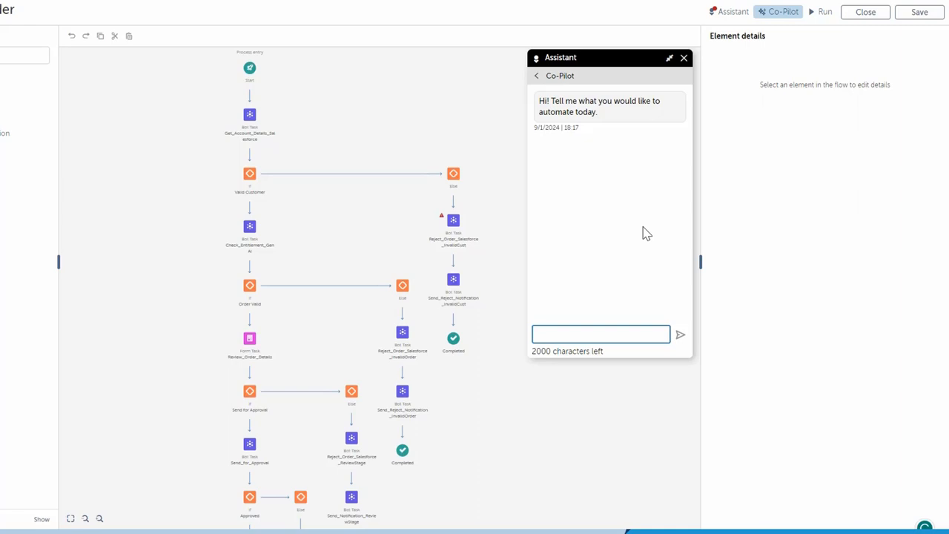
{"action": "mouse_move", "coordinate": [620, 252]}
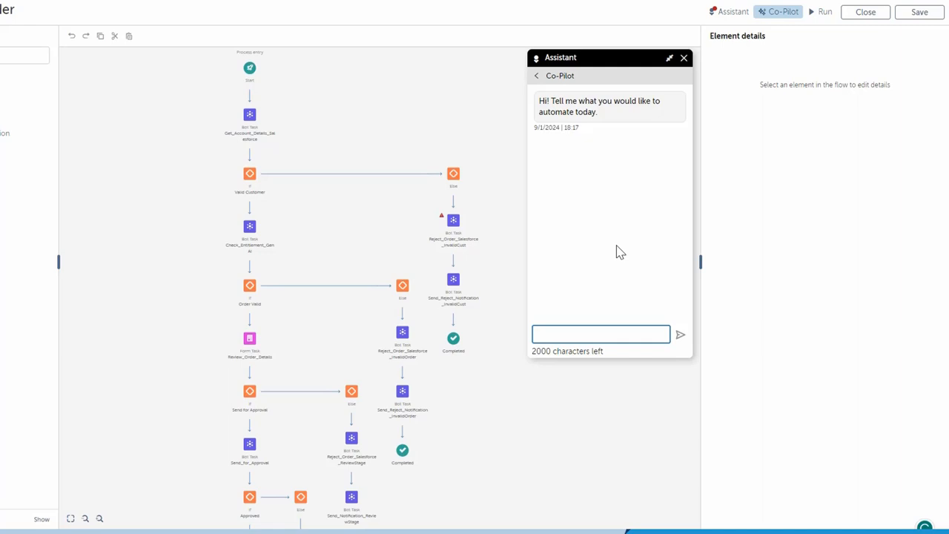
{"action": "type", "text": "Add a step for Send Catalog process. Then email the Inventory Management team using Send Notification bot"}
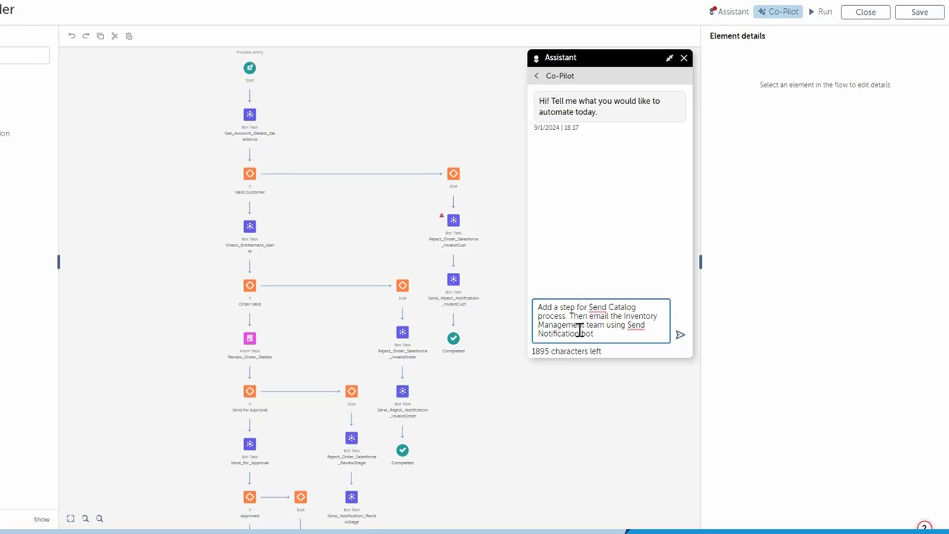
{"action": "mouse_move", "coordinate": [679, 335]}
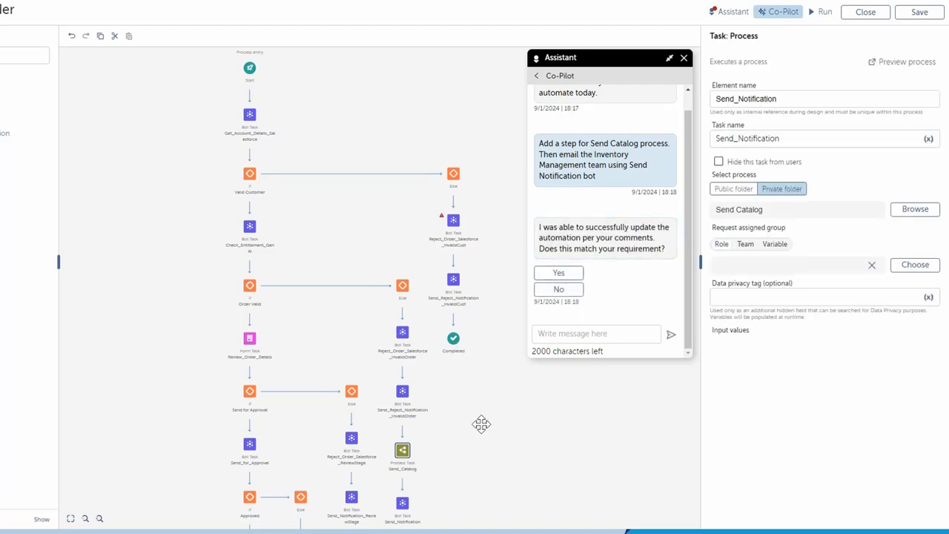
Review the Send_Catalog and Send_Notification step details, then open the Check Entitlement_SFDC bot
{"action": "scroll", "scroll_direction": "down", "scroll_amount": 3}
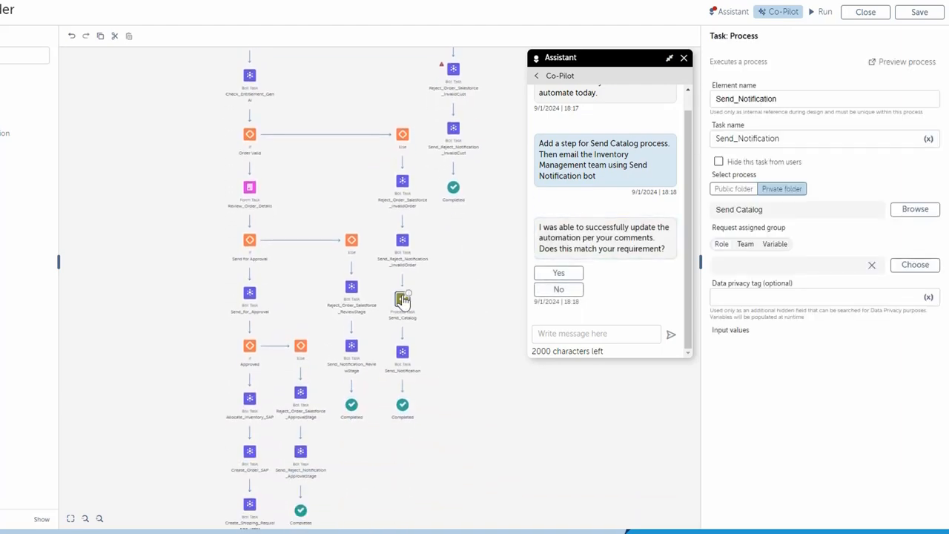
{"action": "left_click", "coordinate": [401, 299]}
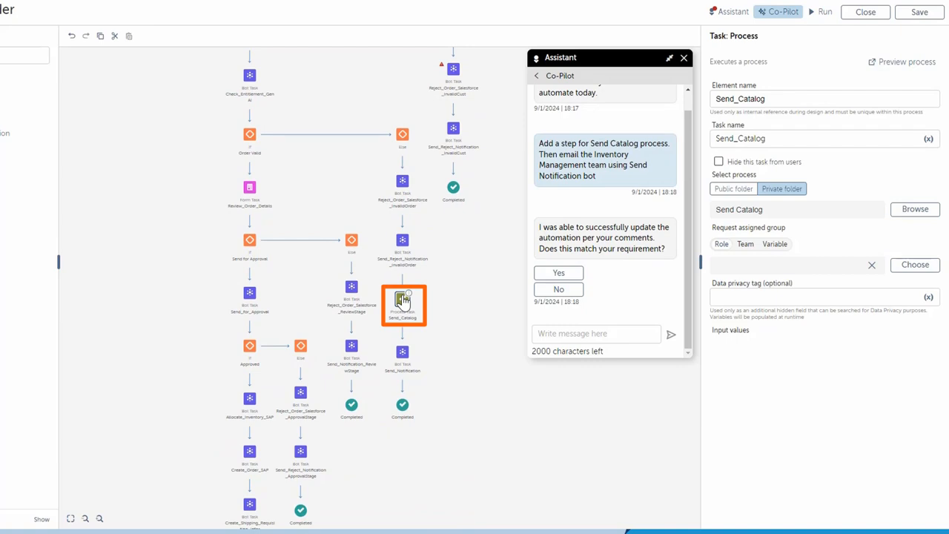
{"action": "left_click", "coordinate": [404, 357]}
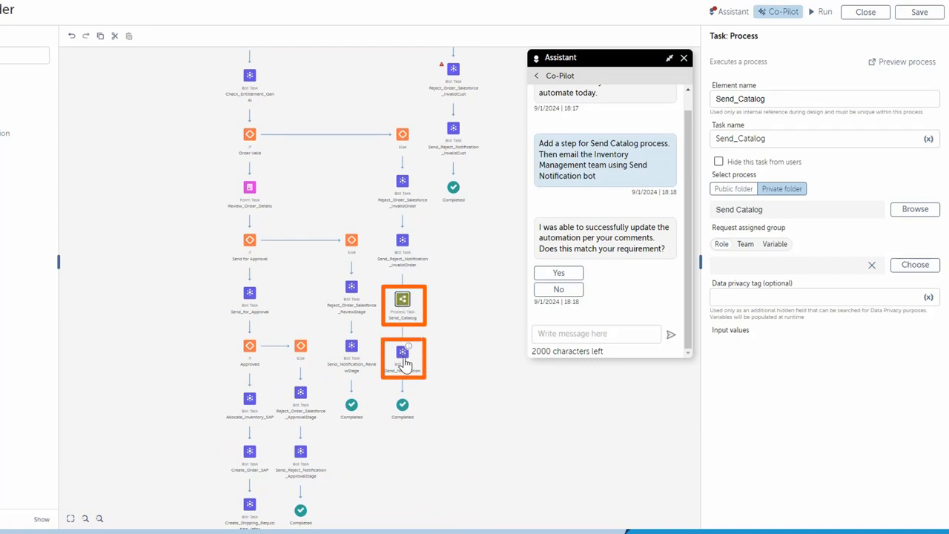
{"action": "left_click", "coordinate": [403, 358]}
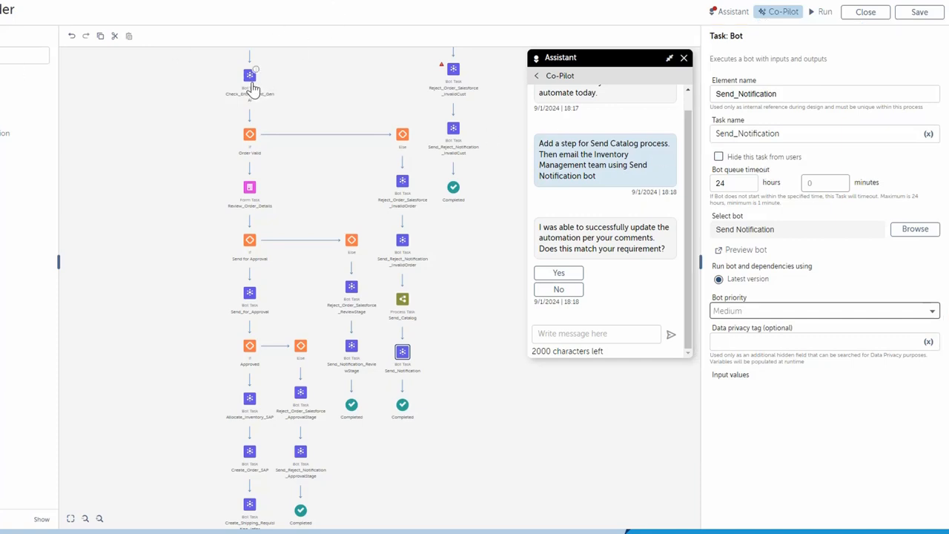
{"action": "left_click", "coordinate": [249, 75]}
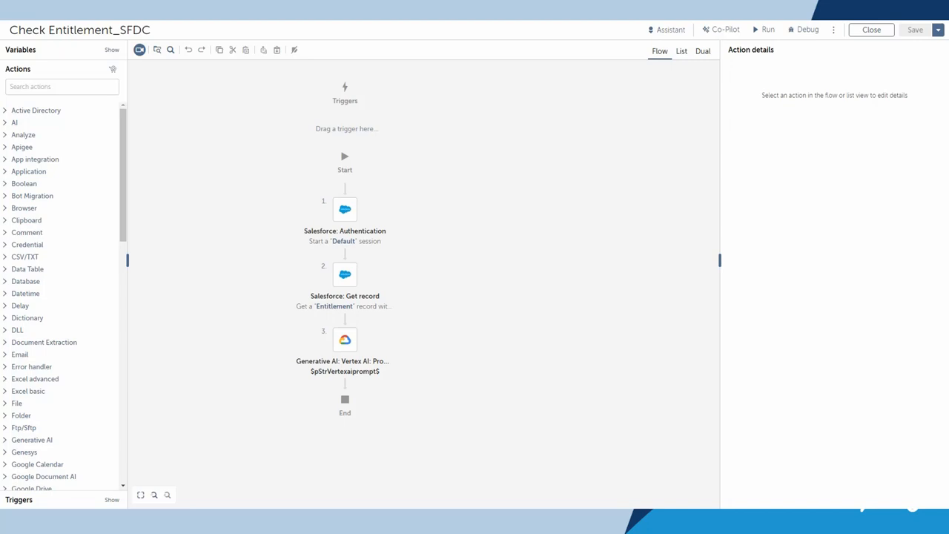
{"action": "mouse_move", "coordinate": [779, 60]}
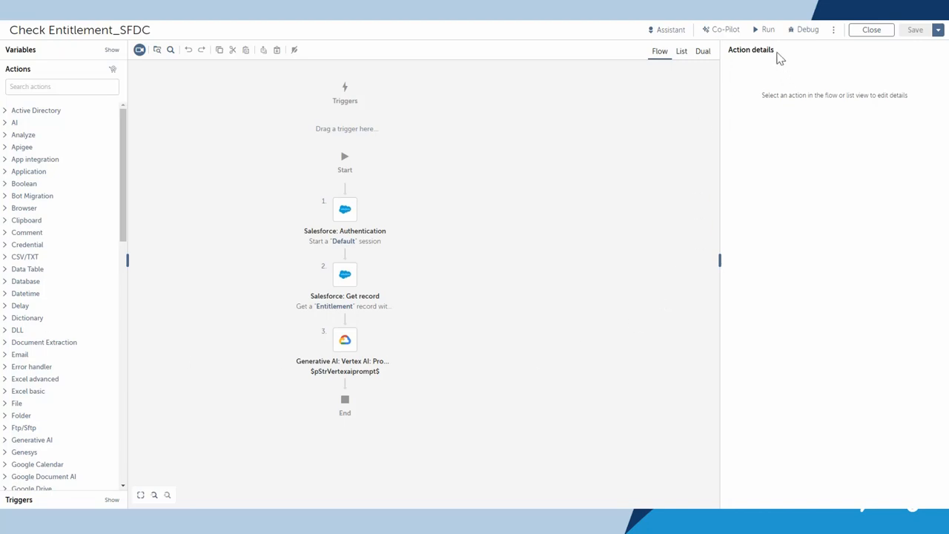
Bring up Co-Pilot for the bot and filter the Actions list with 'gene'
{"action": "left_click", "coordinate": [670, 29]}
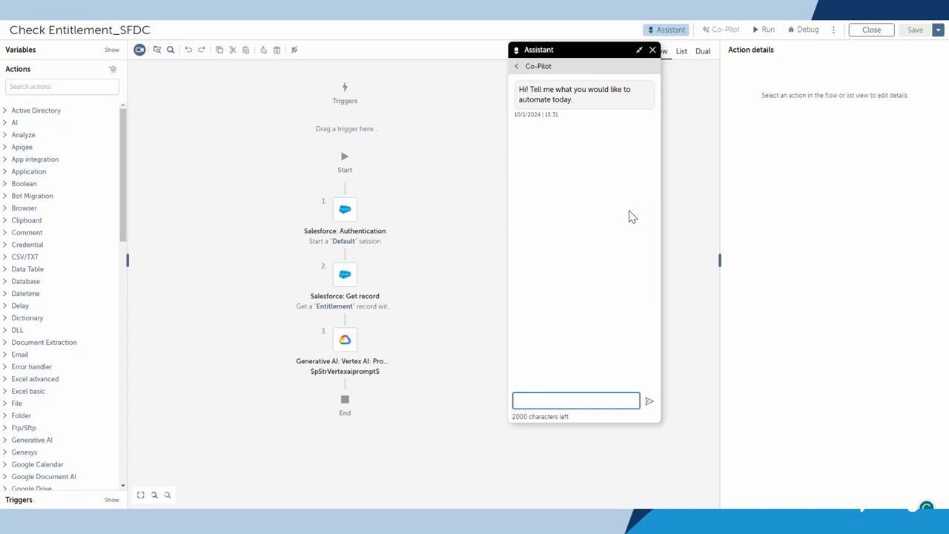
{"action": "left_click", "coordinate": [575, 401]}
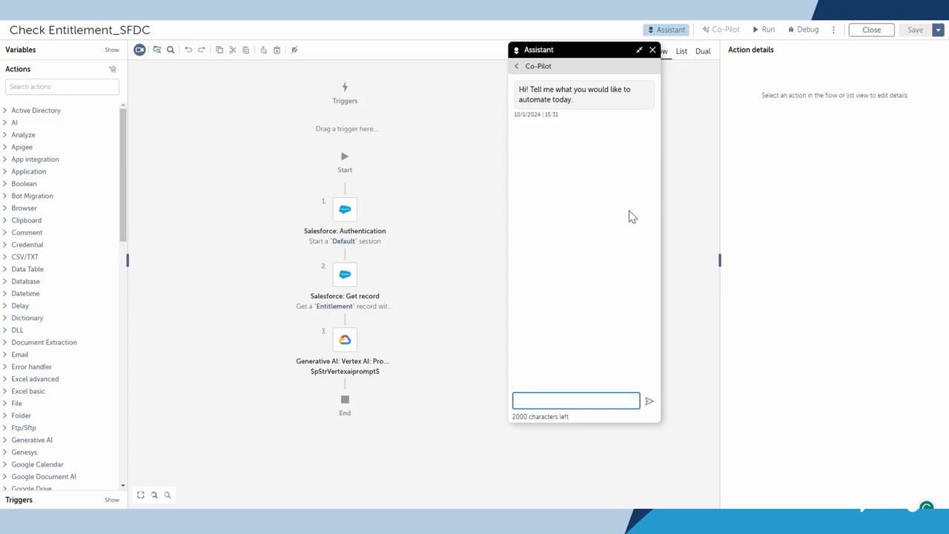
{"action": "type", "text": "generative"}
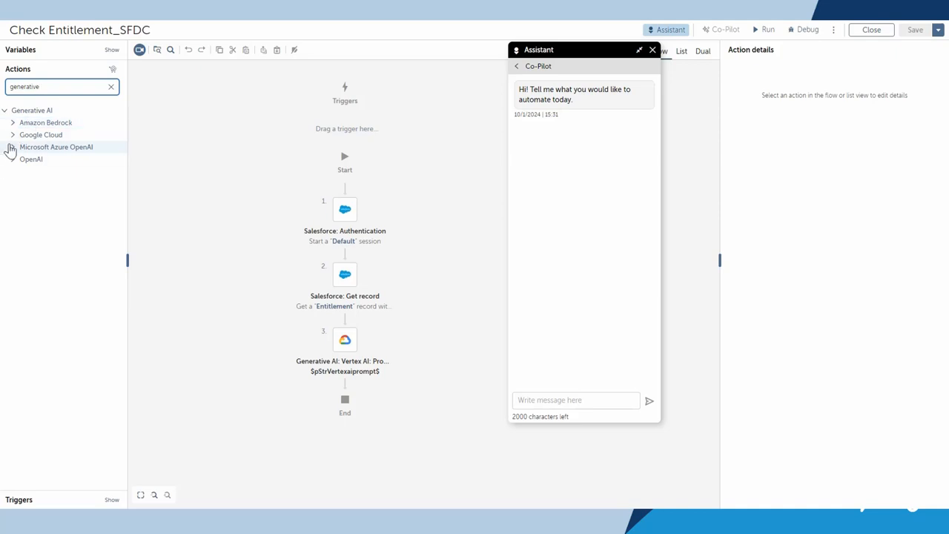
Expand Generative AI > Google Cloud to show Connect, Disconnect and Vertex AI chat/prompt actions
{"action": "left_click", "coordinate": [12, 134]}
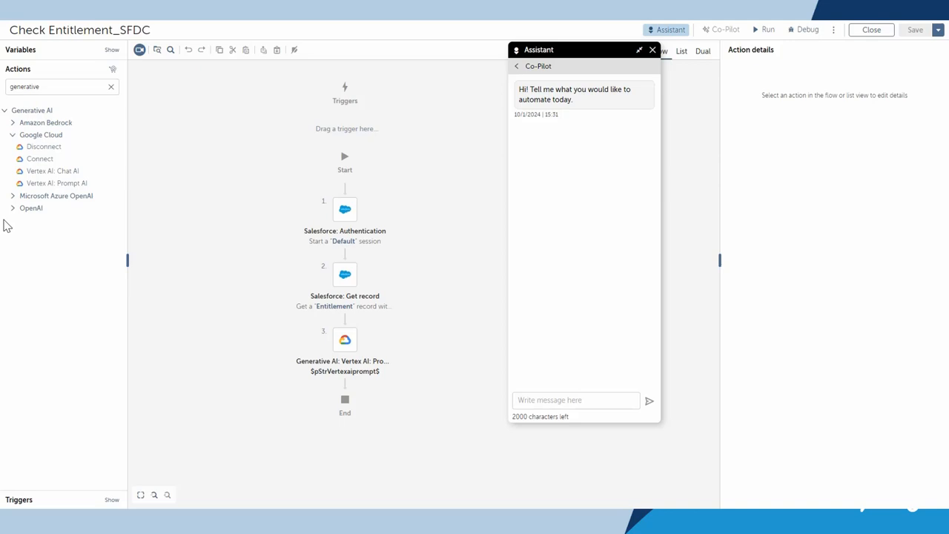
{"action": "mouse_move", "coordinate": [189, 303]}
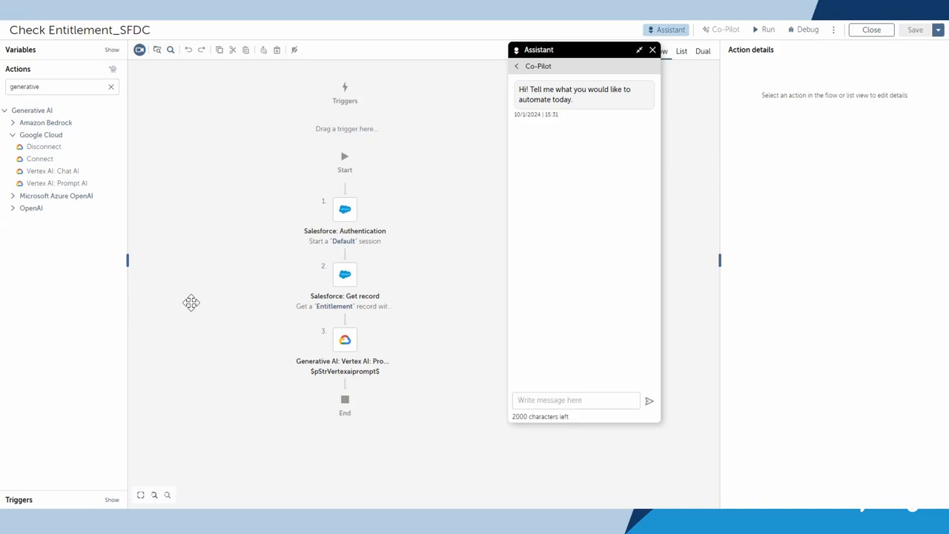
{"action": "mouse_move", "coordinate": [344, 341]}
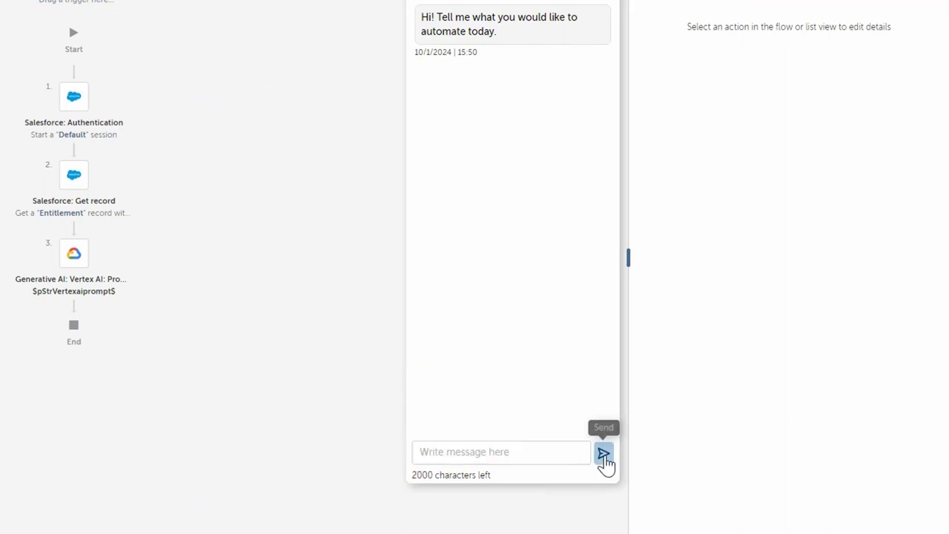
Submit the branching request to Co-Pilot and review the generated If/Else database and Excel branches
{"action": "left_click", "coordinate": [604, 452]}
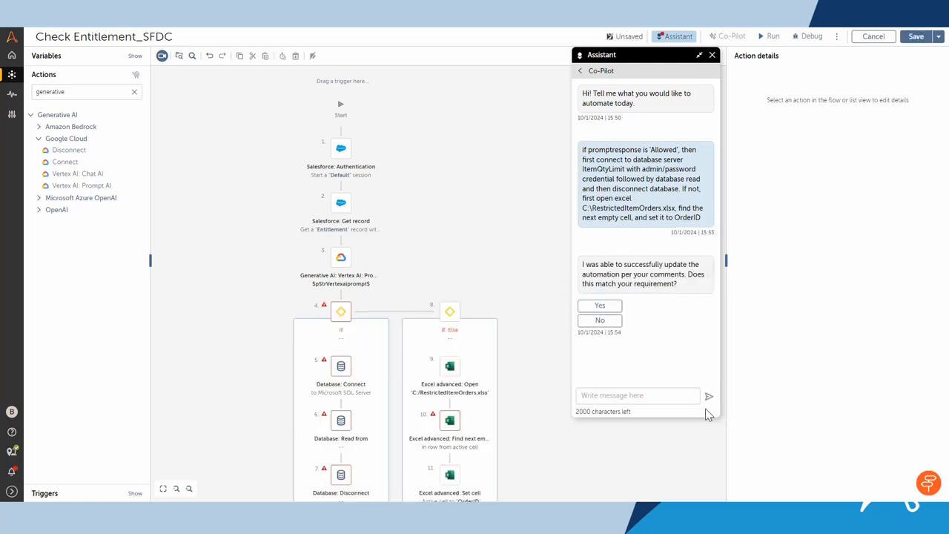
{"action": "mouse_move", "coordinate": [542, 392]}
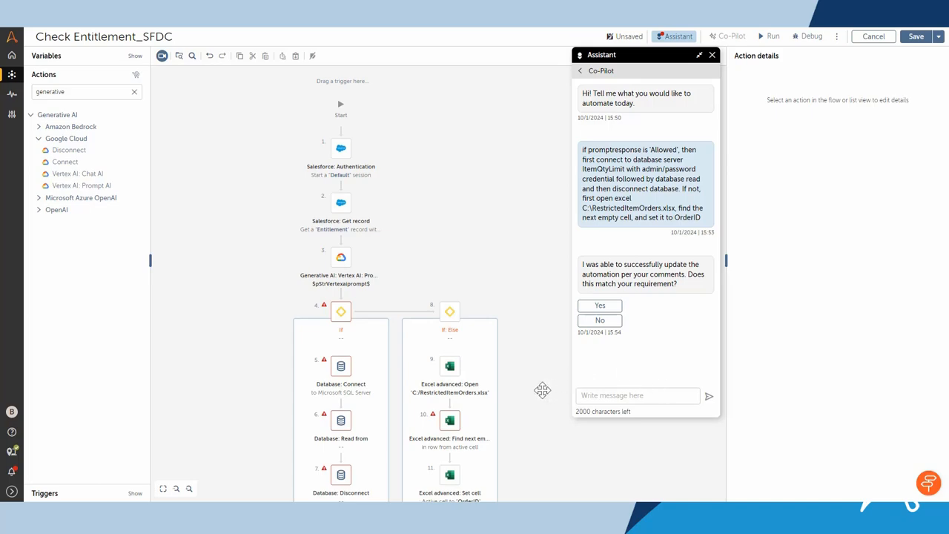
{"action": "scroll", "scroll_direction": "down", "scroll_amount": 3}
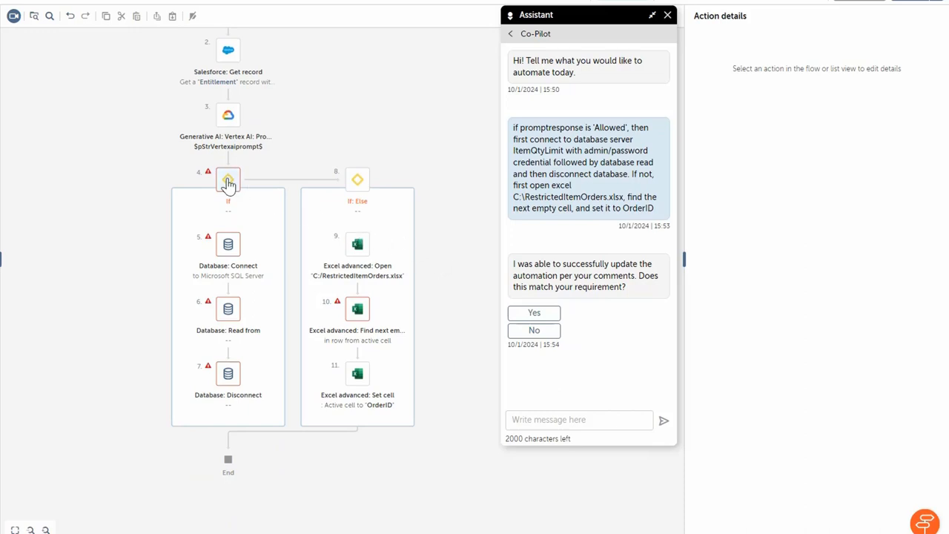
{"action": "mouse_move", "coordinate": [358, 185]}
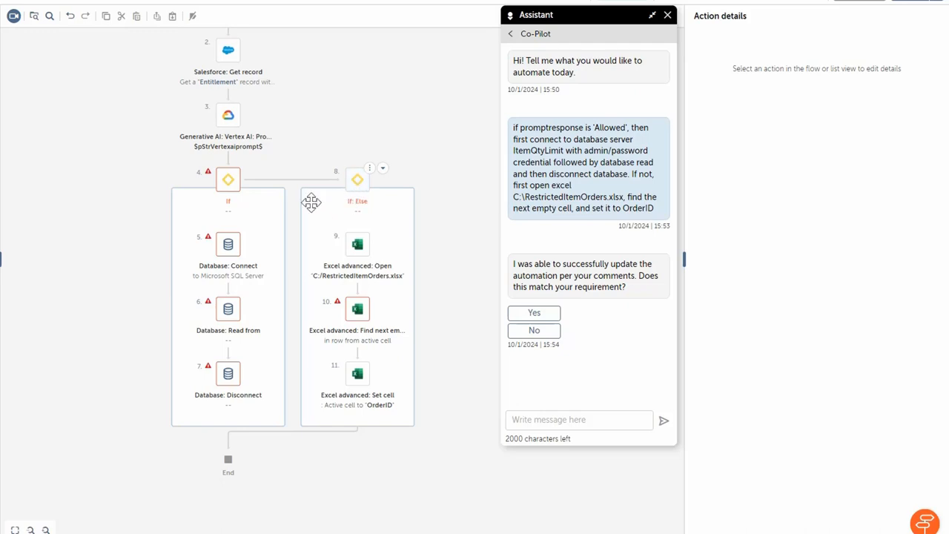
Inspect the Database: Connect step showing server ItemQtyLimit with admin credentials, then select the Excel Set cell step
{"action": "left_click", "coordinate": [228, 243]}
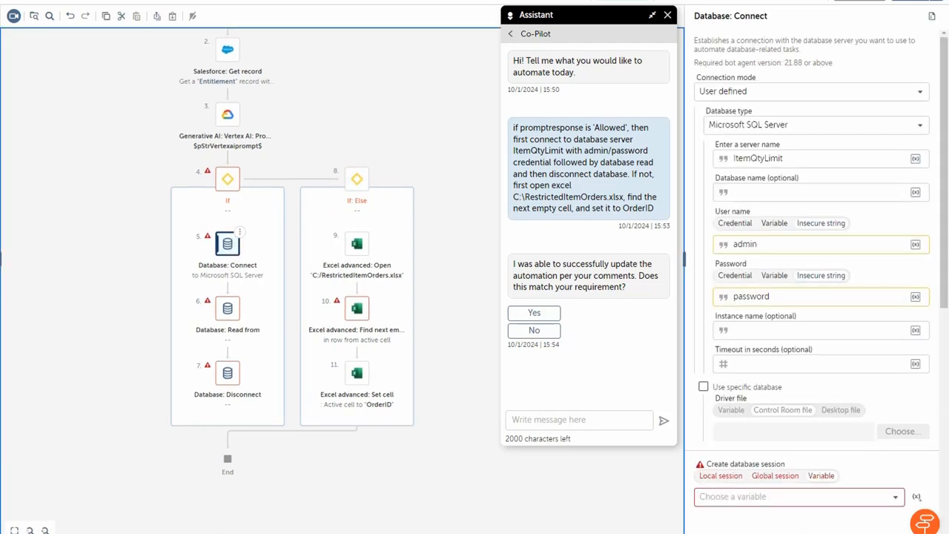
{"action": "mouse_move", "coordinate": [566, 378]}
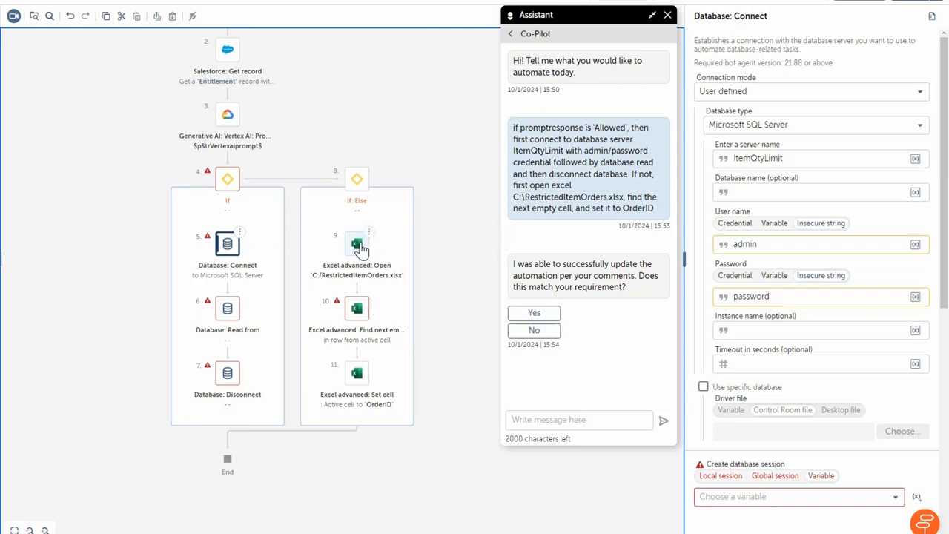
{"action": "left_click", "coordinate": [356, 243]}
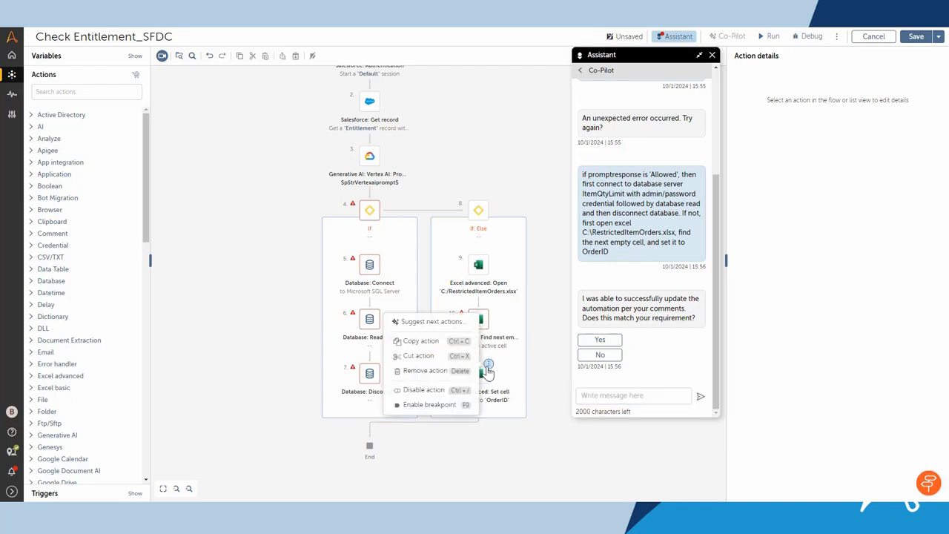
Request suggested next actions after Set cell, proposing Excel Save workbook and Close
{"action": "left_click", "coordinate": [432, 320]}
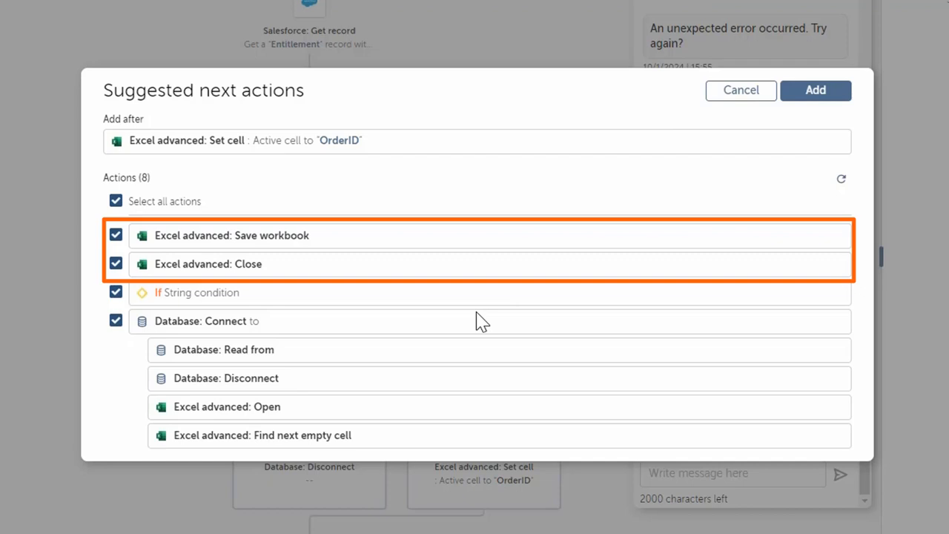
{"action": "mouse_move", "coordinate": [448, 314]}
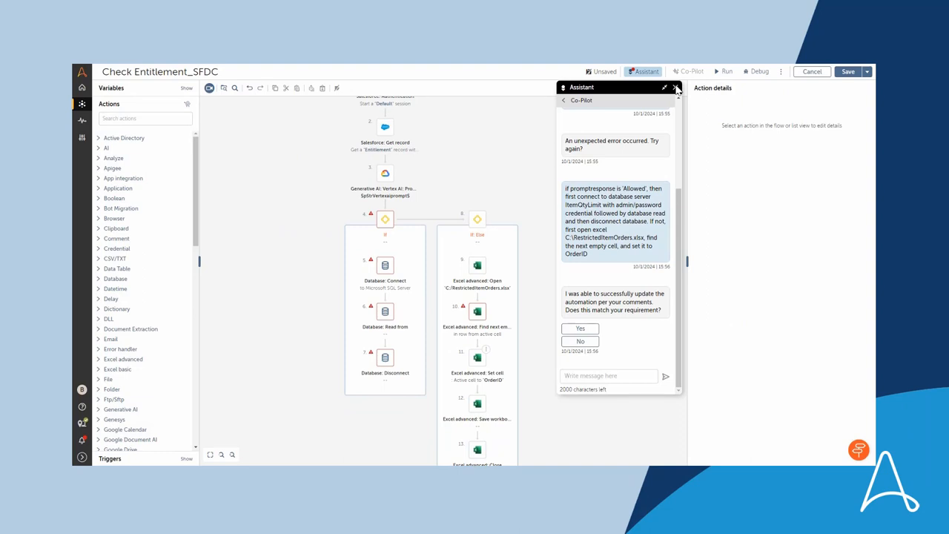
Dismiss the Co-Pilot assistant and save the Check Entitlement_SFDC bot
{"action": "left_click", "coordinate": [676, 88]}
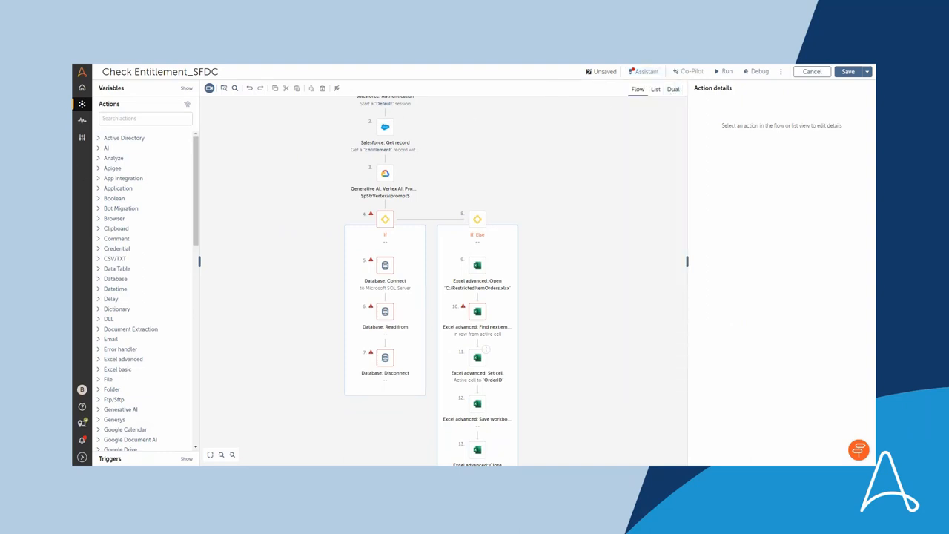
{"action": "mouse_move", "coordinate": [142, 279]}
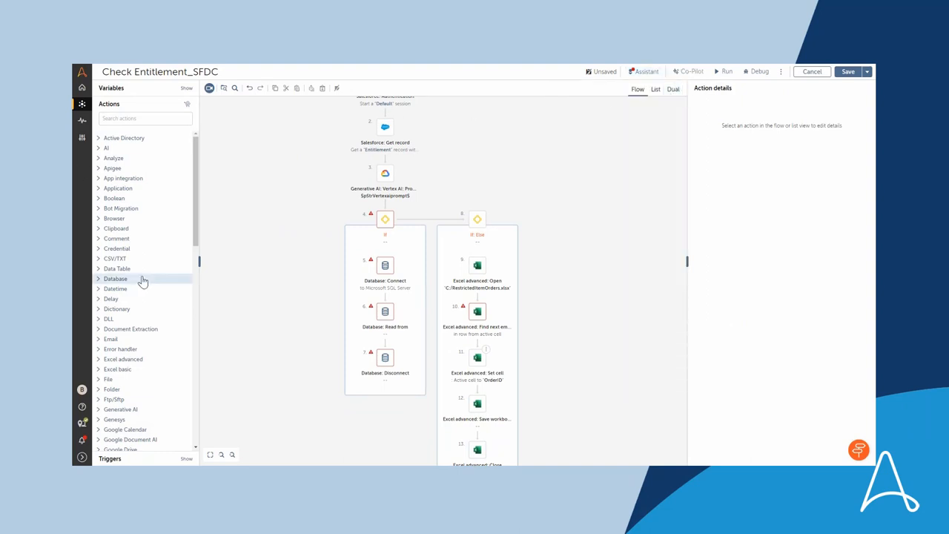
{"action": "mouse_move", "coordinate": [497, 323]}
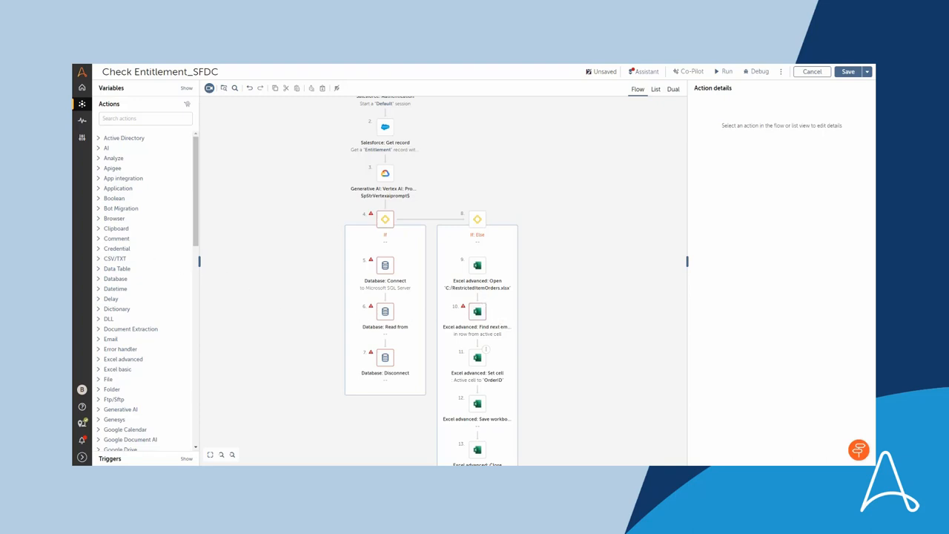
{"action": "mouse_move", "coordinate": [850, 83]}
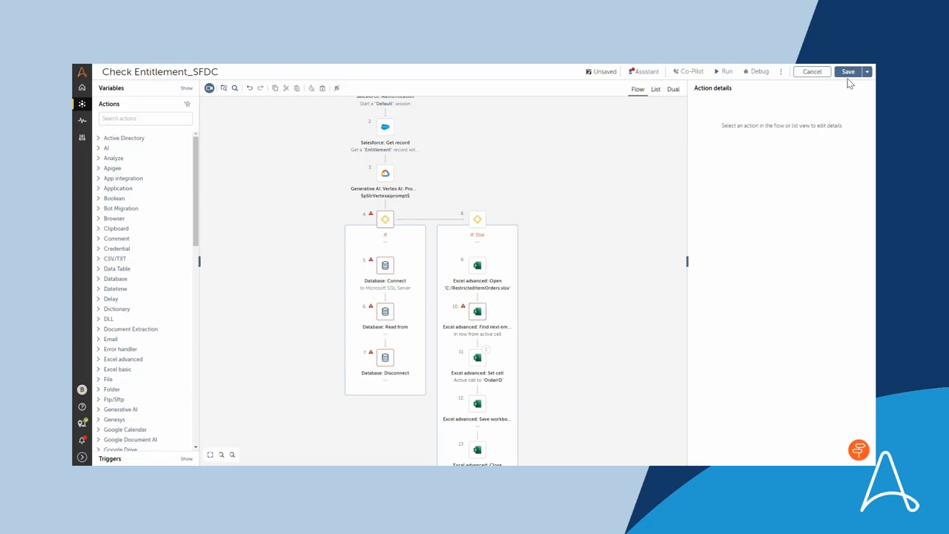
{"action": "left_click", "coordinate": [848, 71]}
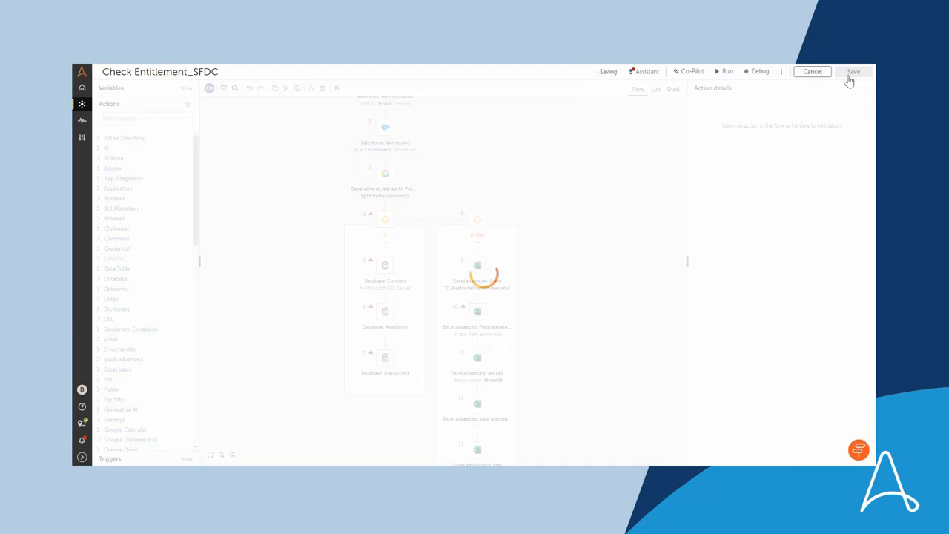
{"action": "left_click", "coordinate": [854, 71]}
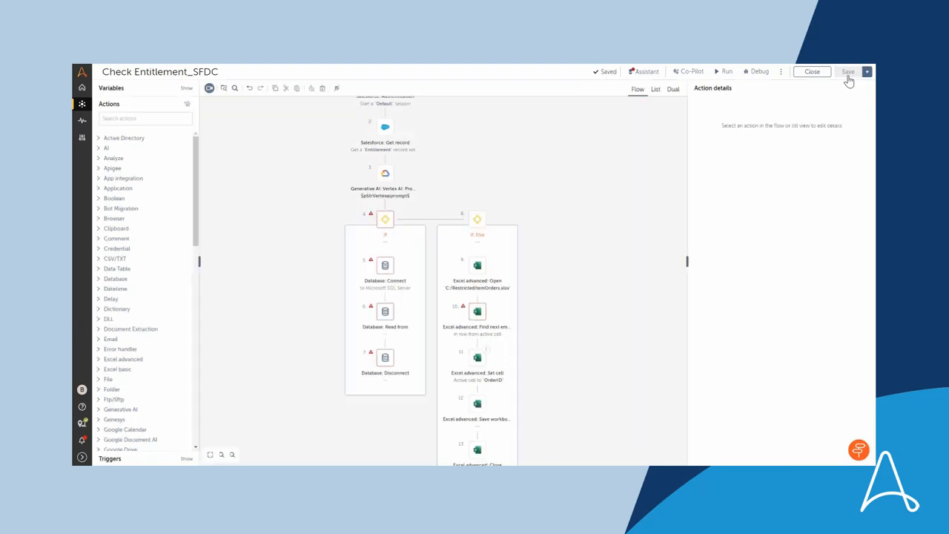
Show the Issue browser with Errors (0) and the one Code Analysis finding expanded
{"action": "left_click", "coordinate": [644, 71]}
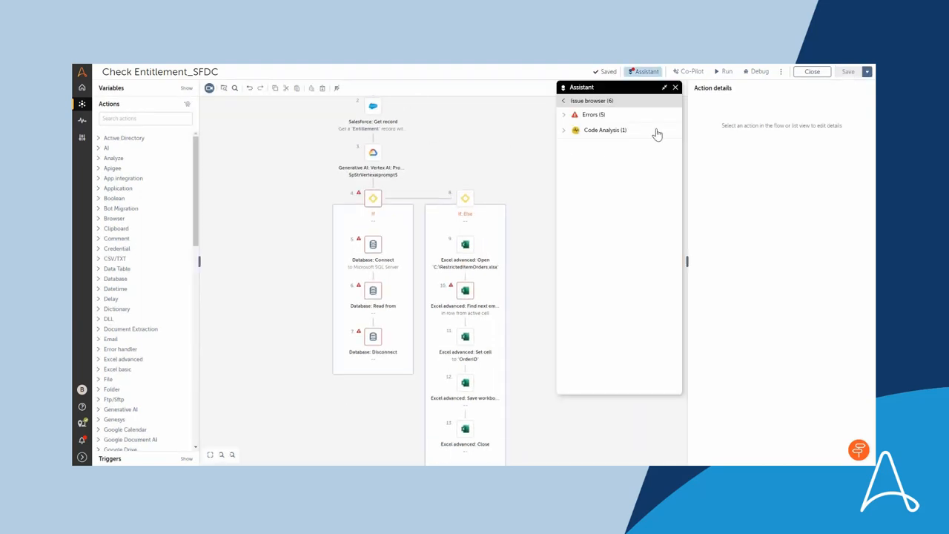
{"action": "left_click", "coordinate": [605, 131]}
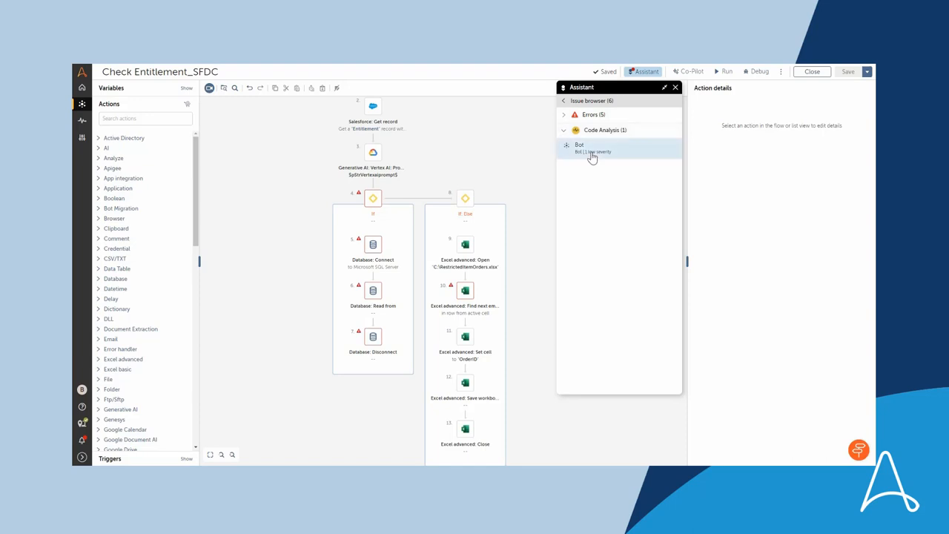
{"action": "mouse_move", "coordinate": [592, 156]}
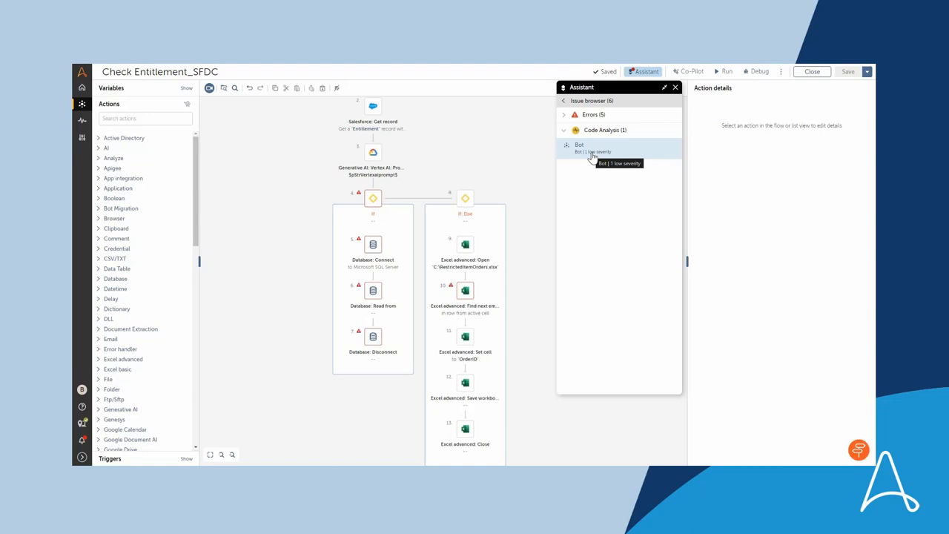
{"action": "mouse_move", "coordinate": [599, 167]}
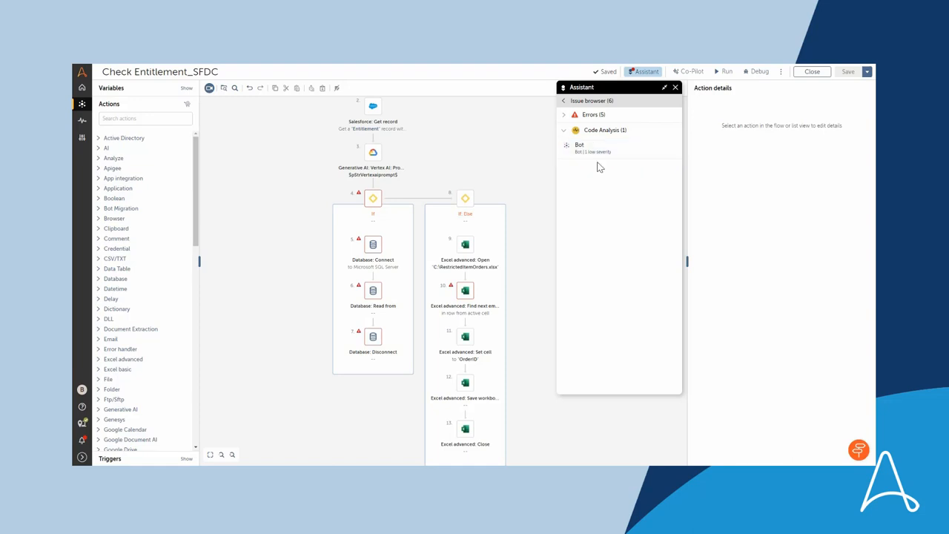